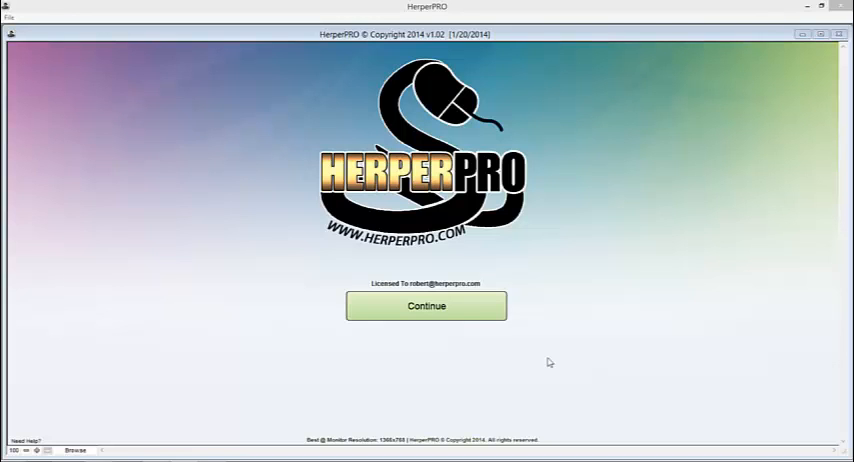
mouse_move(472, 304)
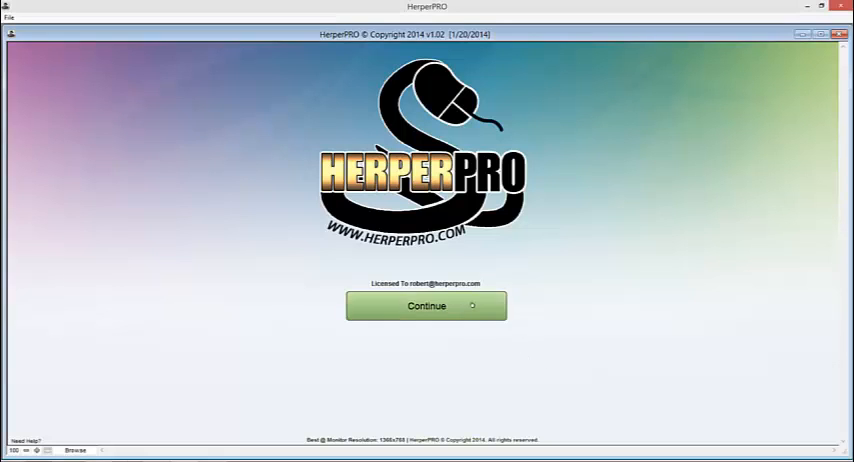
- Continue past the splash screen into the main animal records screen
click(426, 304)
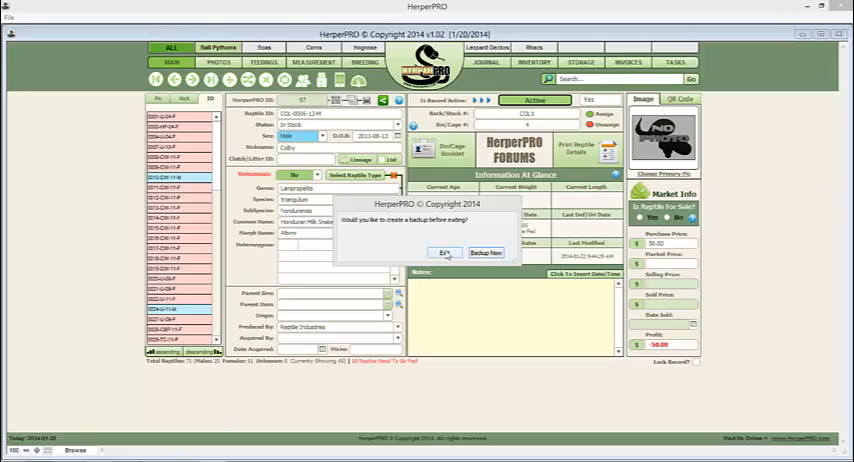
- Agree to back up before exiting, then download PC HerperPRO v1.02 from My Account on herperpro.com
click(444, 252)
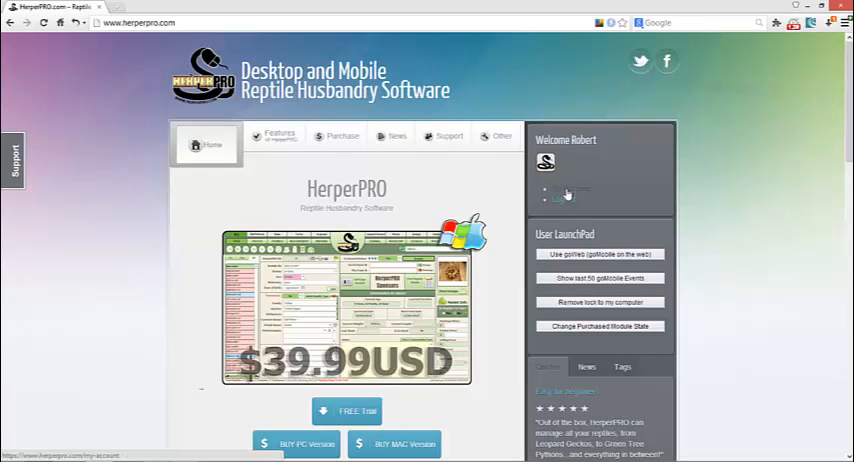
click(564, 196)
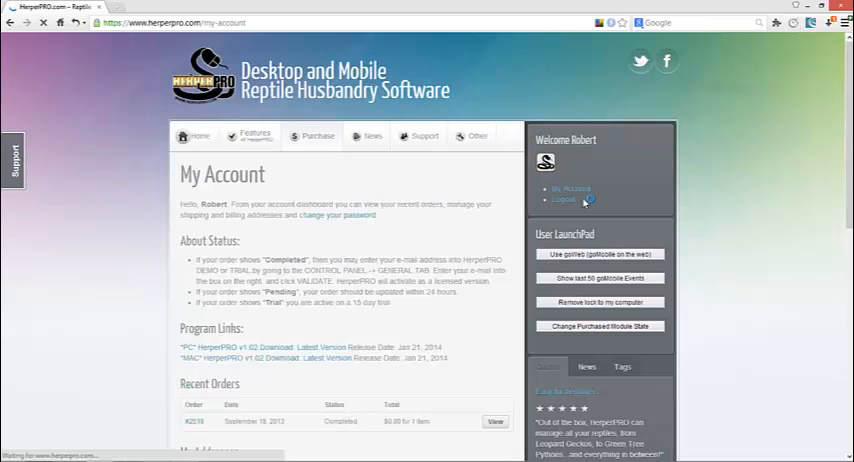
scroll(down, 3)
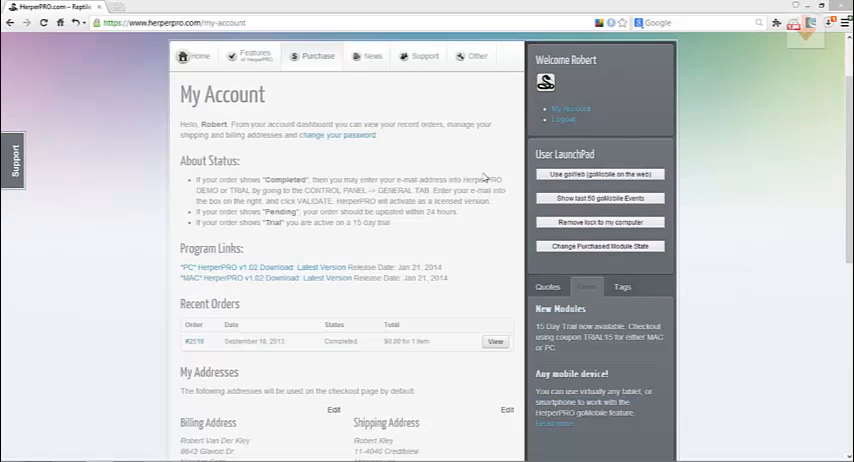
click(810, 28)
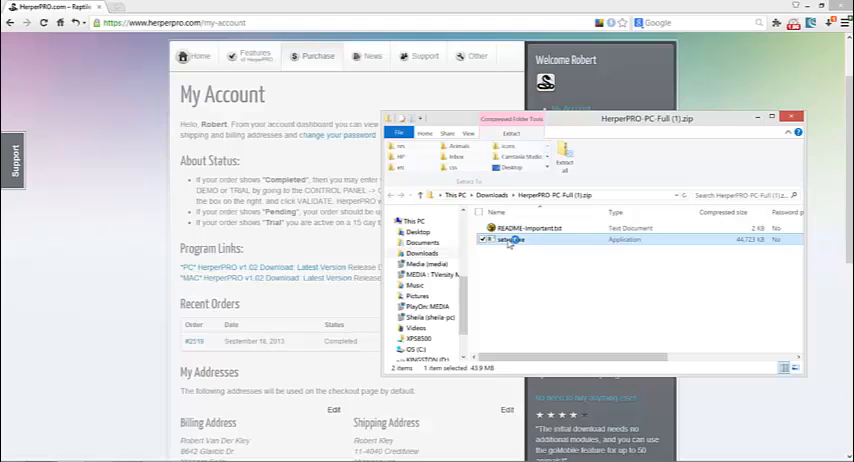
- Run setup.exe from the downloaded zip and allow it through User Account Control
double_click(508, 244)
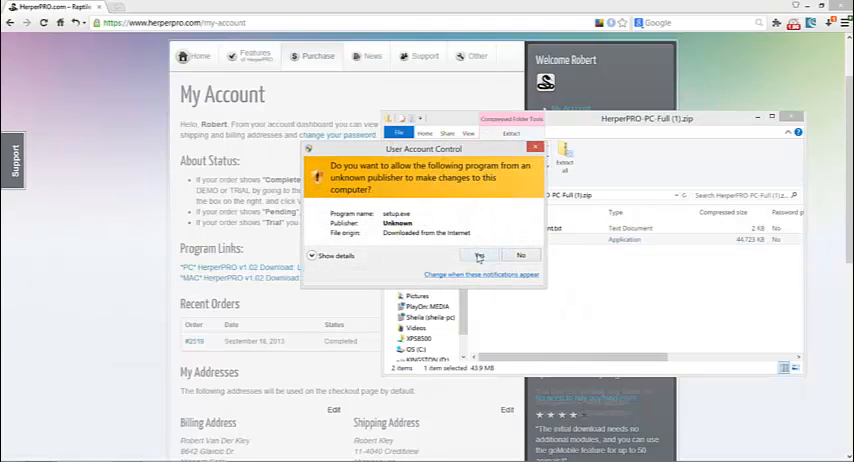
click(478, 256)
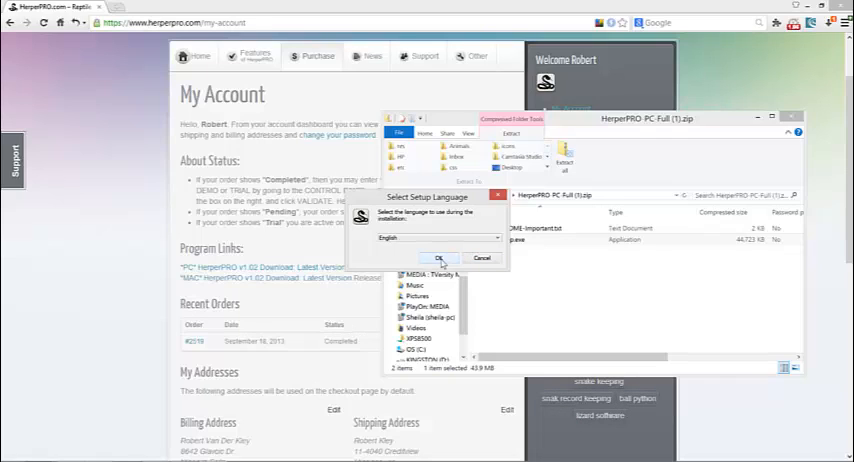
- Choose English, pass the welcome and upgrade notice pages, and accept the license agreement
click(440, 258)
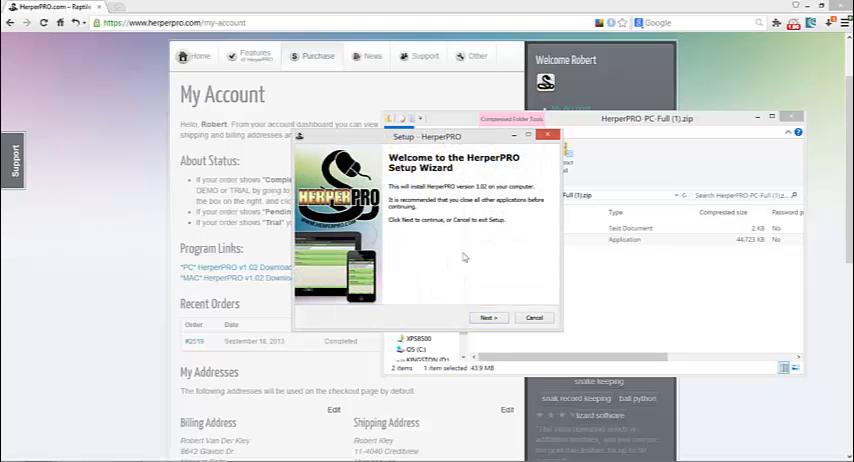
click(488, 316)
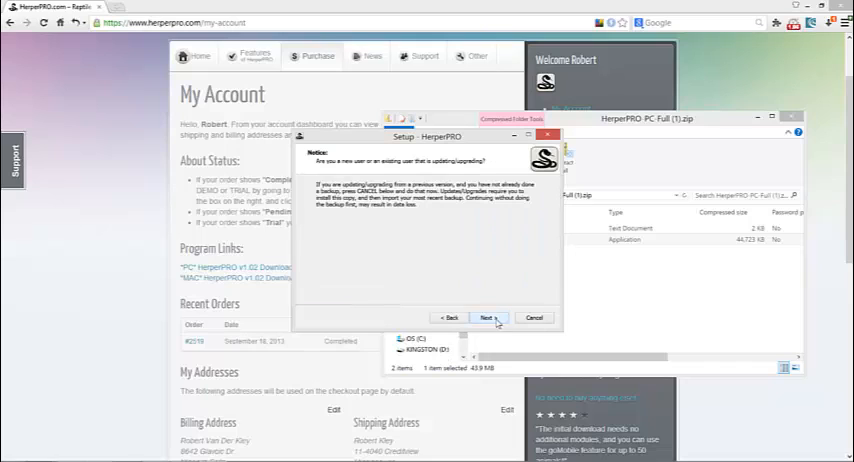
click(492, 316)
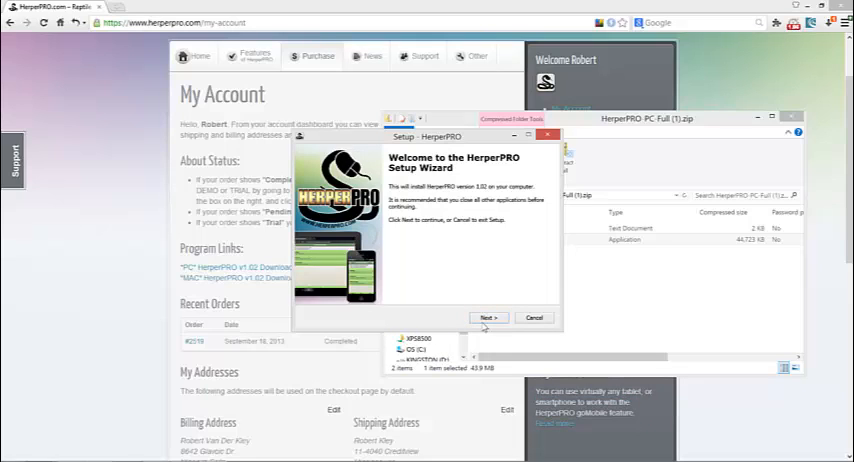
click(488, 316)
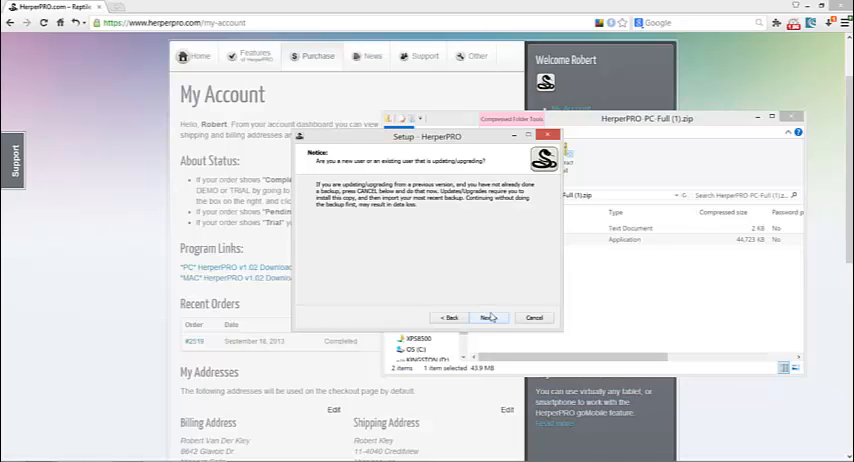
click(488, 316)
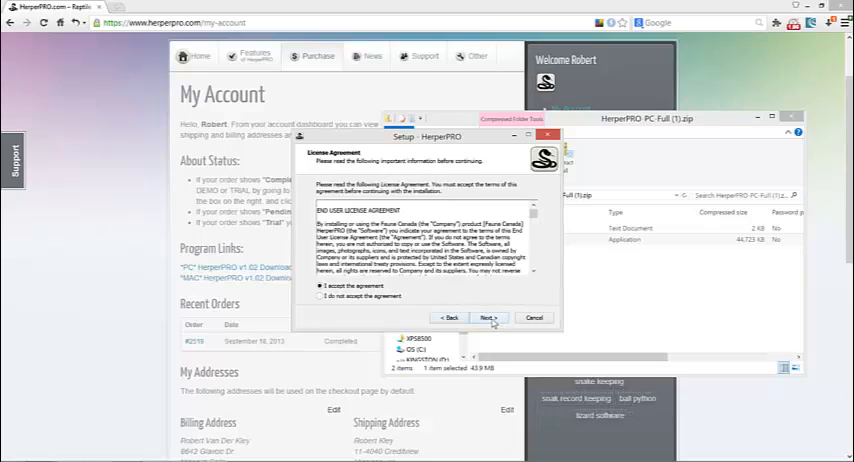
click(490, 316)
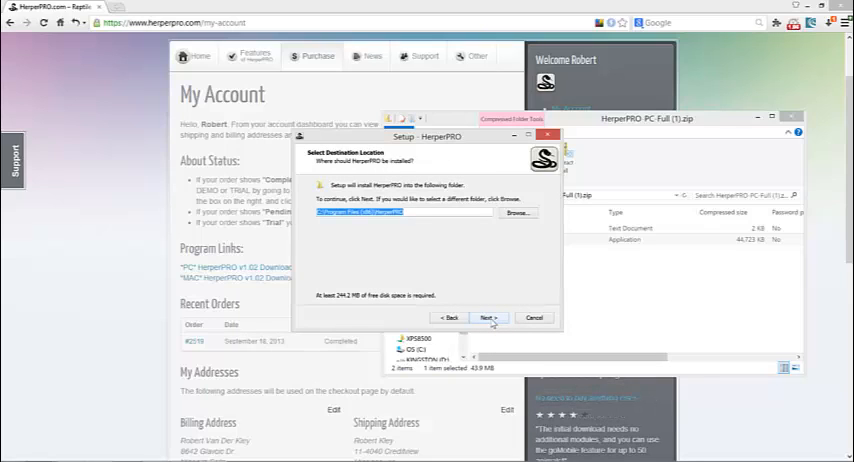
- Keep the default install folder and tasks, install HerperPRO and finish the wizard
click(492, 316)
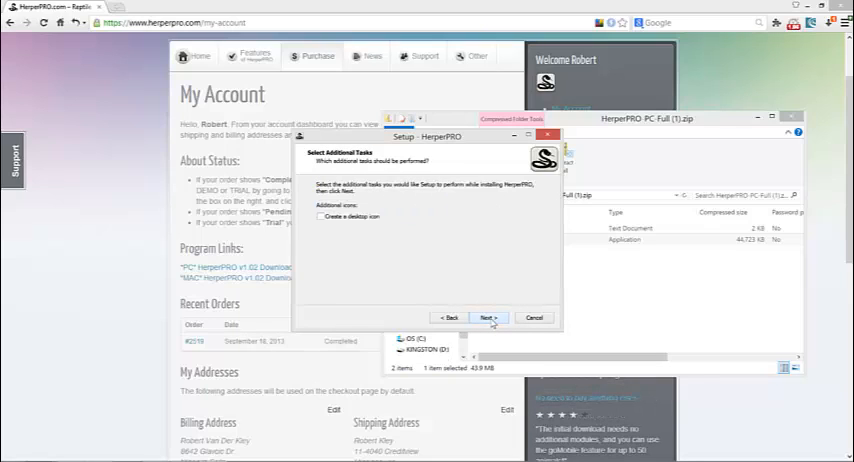
click(492, 316)
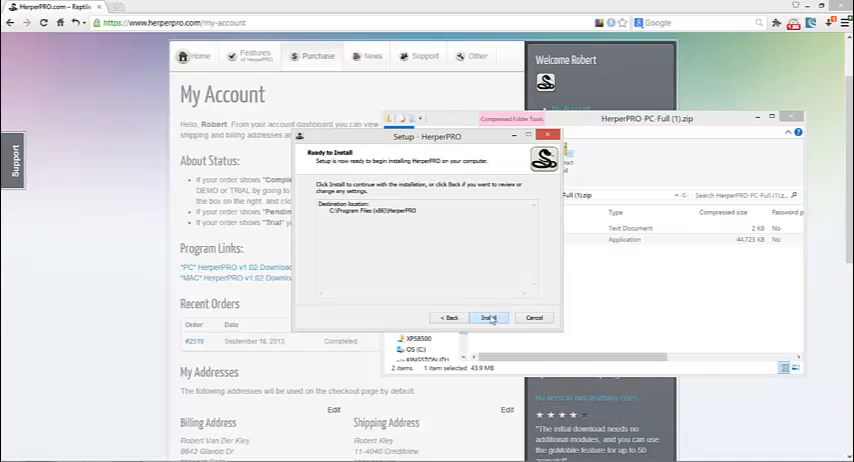
click(488, 316)
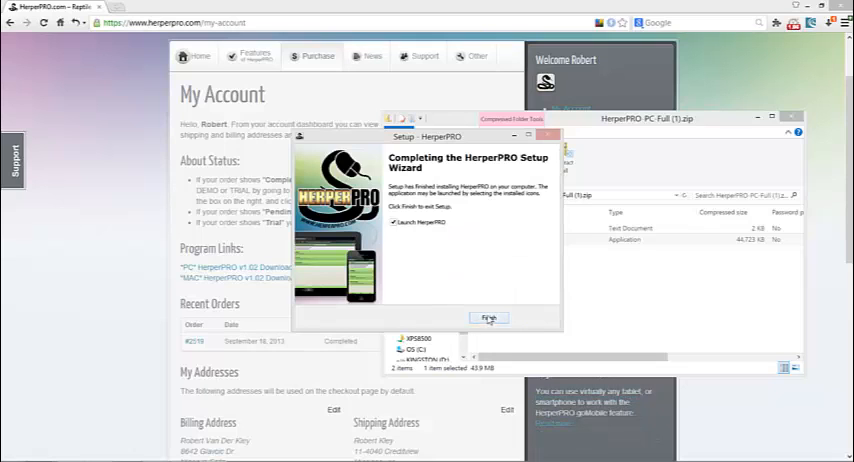
click(488, 316)
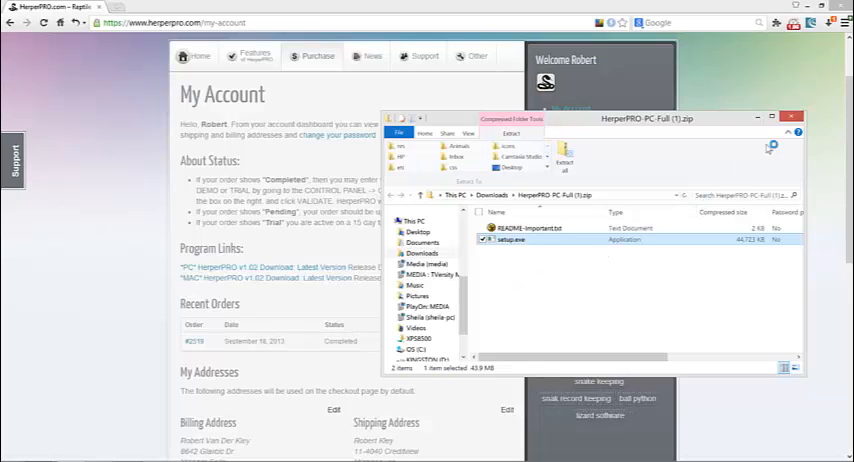
- Launch the new HerperPRO, choose to restore previous data and proceed past the record-deletion warning
click(792, 116)
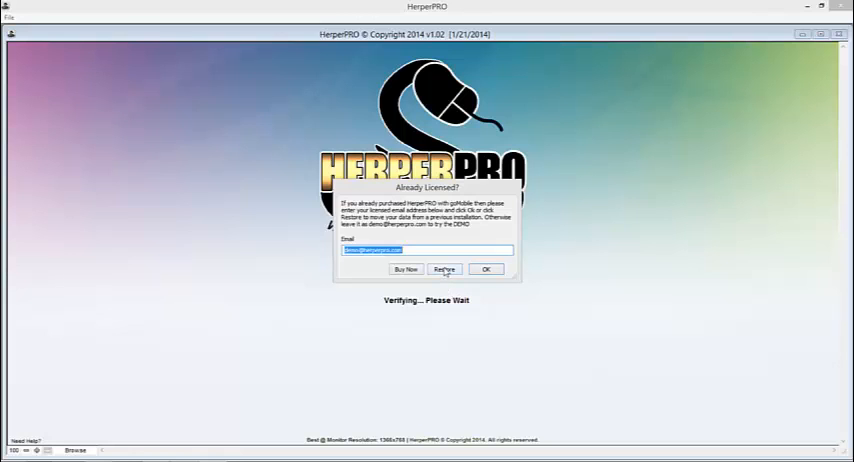
click(444, 268)
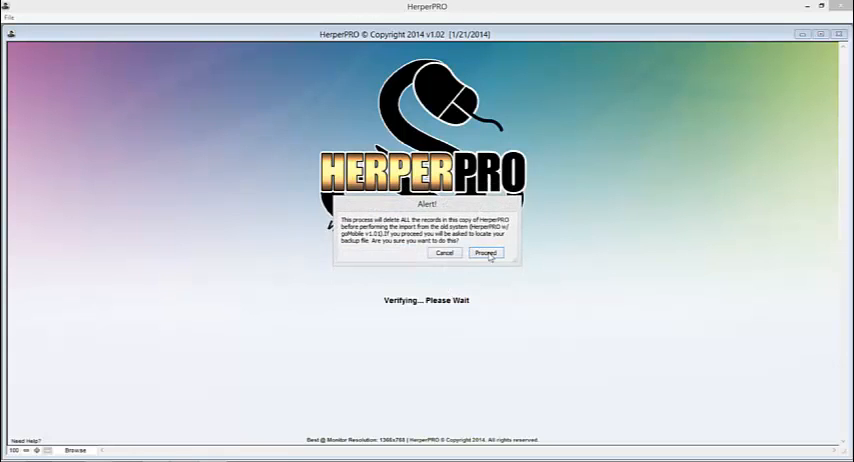
click(488, 252)
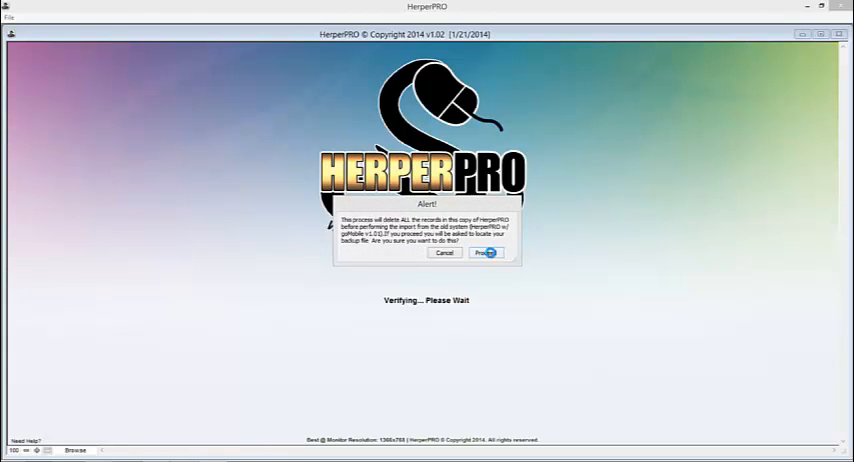
click(484, 252)
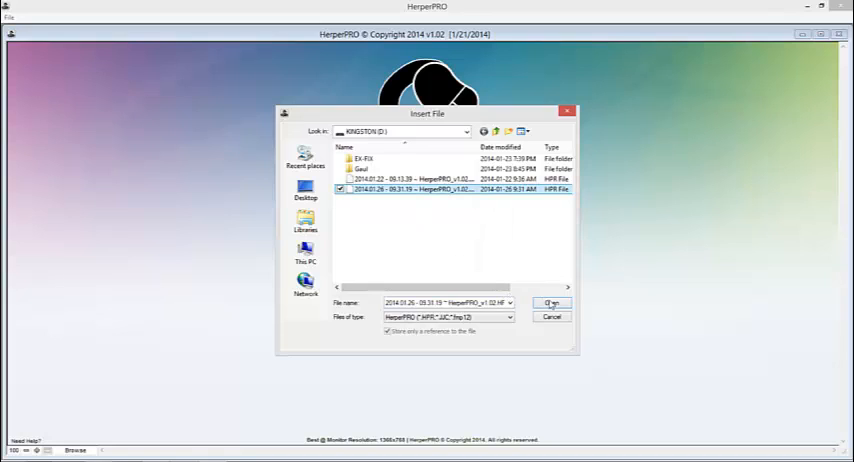
- Open the selected backup .hrp file, wait for import and acknowledge the Done message
click(544, 302)
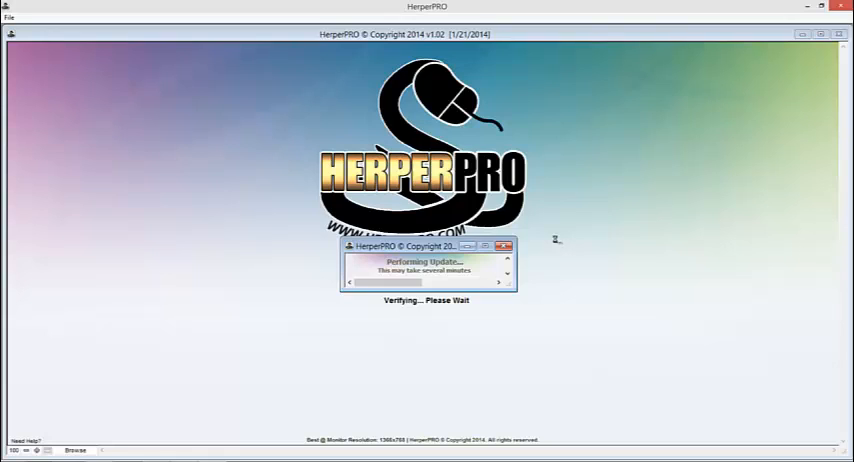
mouse_move(554, 238)
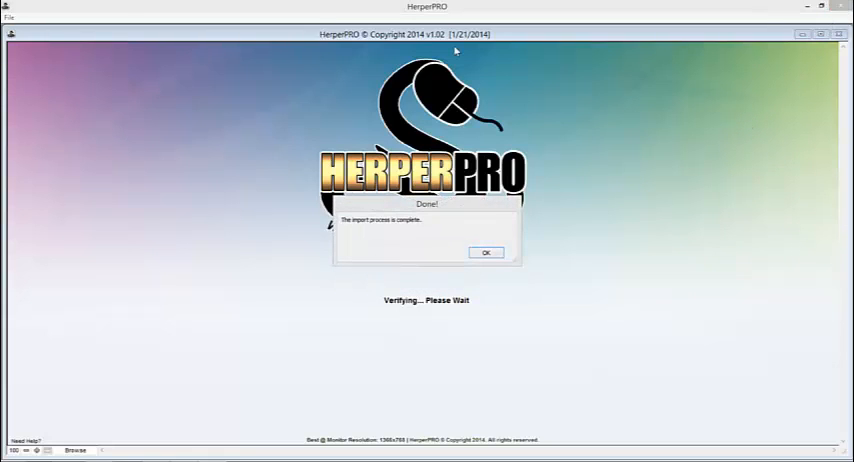
click(484, 252)
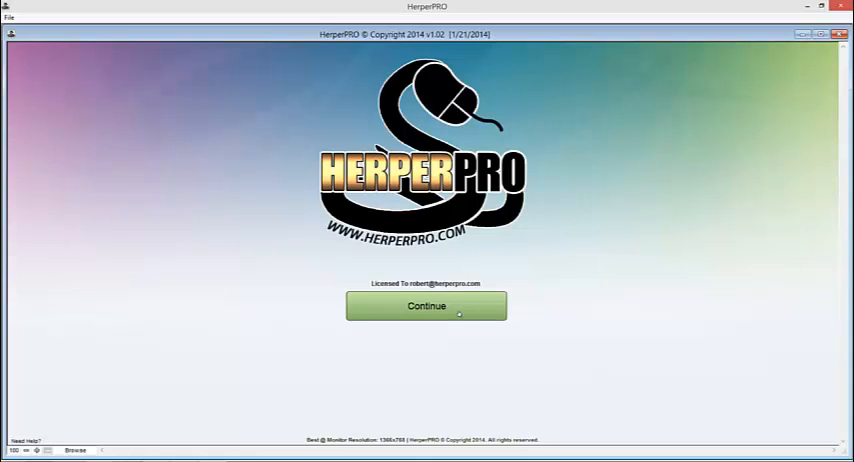
- Continue past the splash screen to load the restored animal records
click(428, 304)
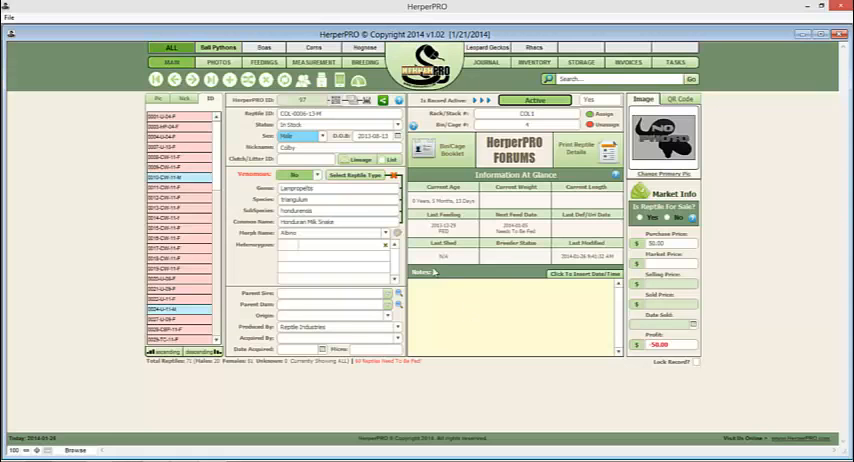